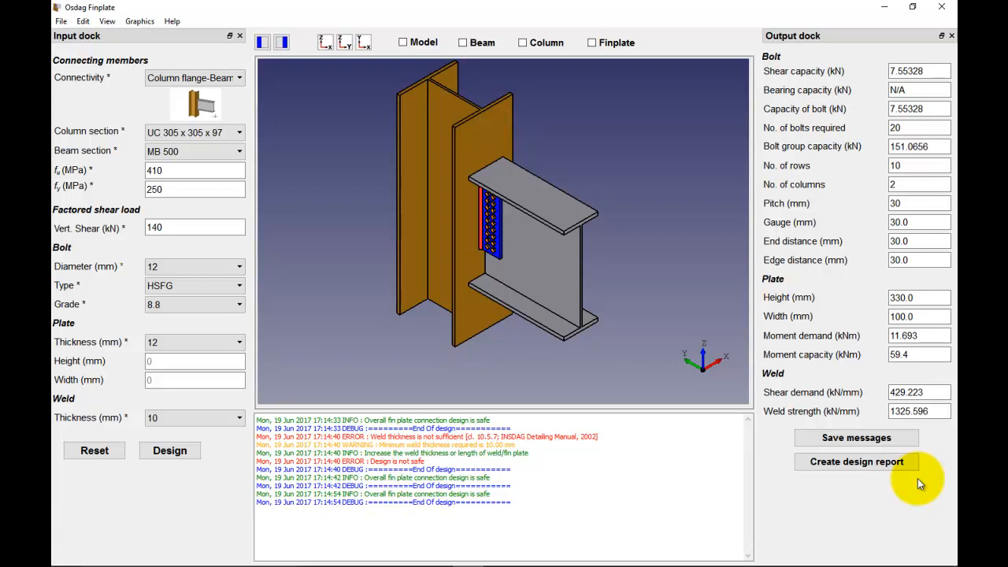
{"action": "mouse_move", "coordinate": [910, 485]}
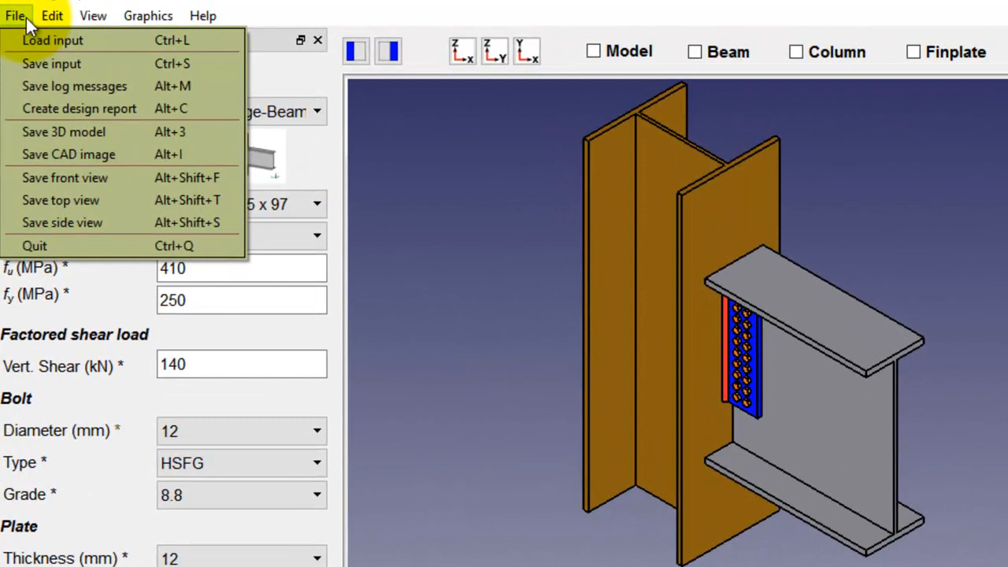
{"action": "mouse_move", "coordinate": [34, 60]}
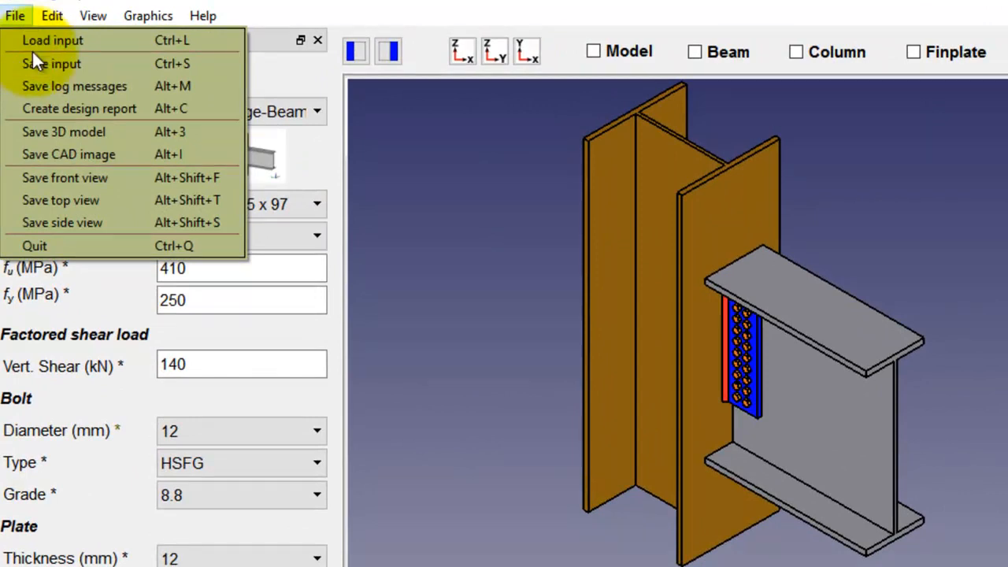
- Choose Save 3D model from the File menu to export the connection
{"action": "left_click", "coordinate": [65, 132]}
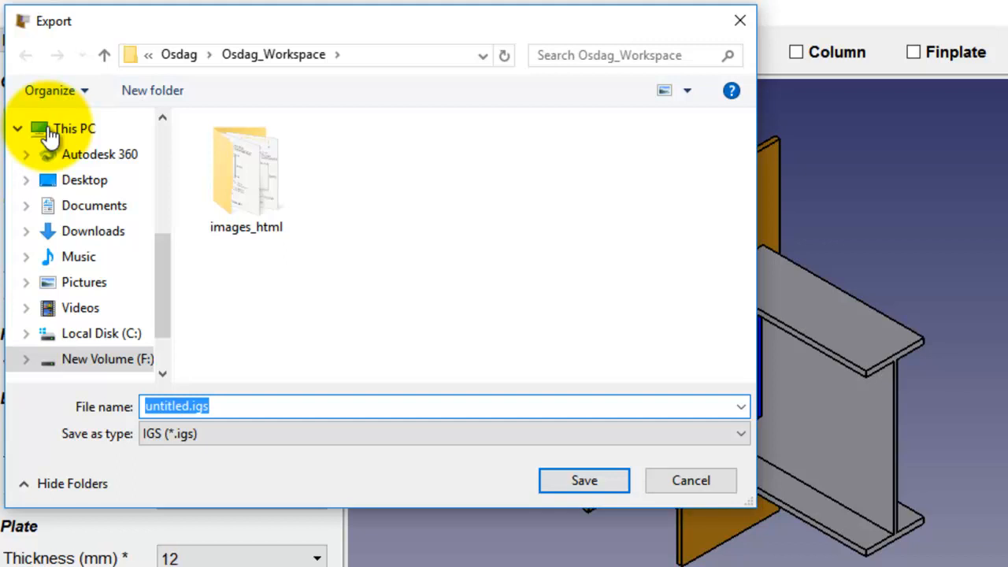
{"action": "mouse_move", "coordinate": [271, 437]}
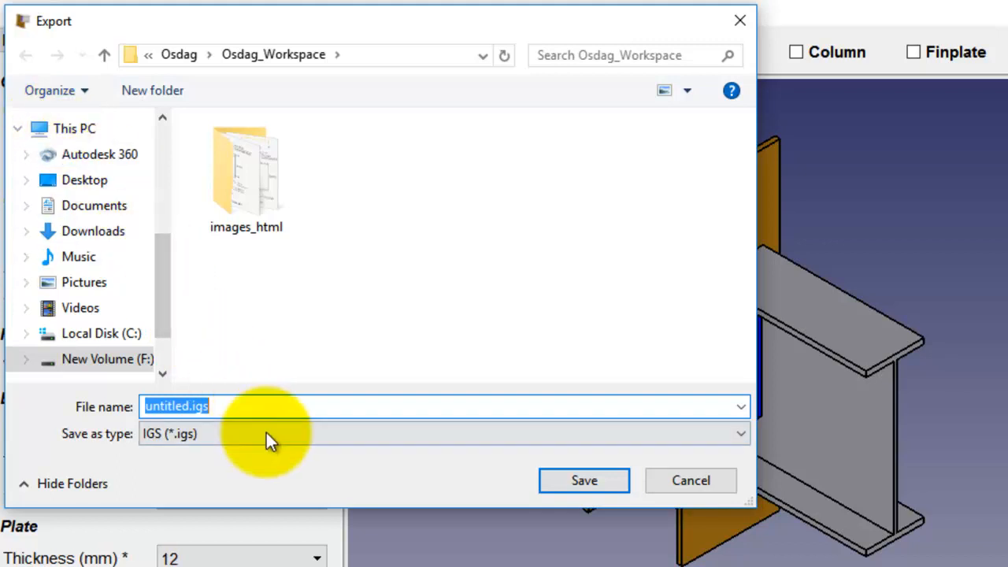
- Export the connection as an IGS file named 'CAD Model' in Osdag_Workspace
{"action": "left_click", "coordinate": [444, 433]}
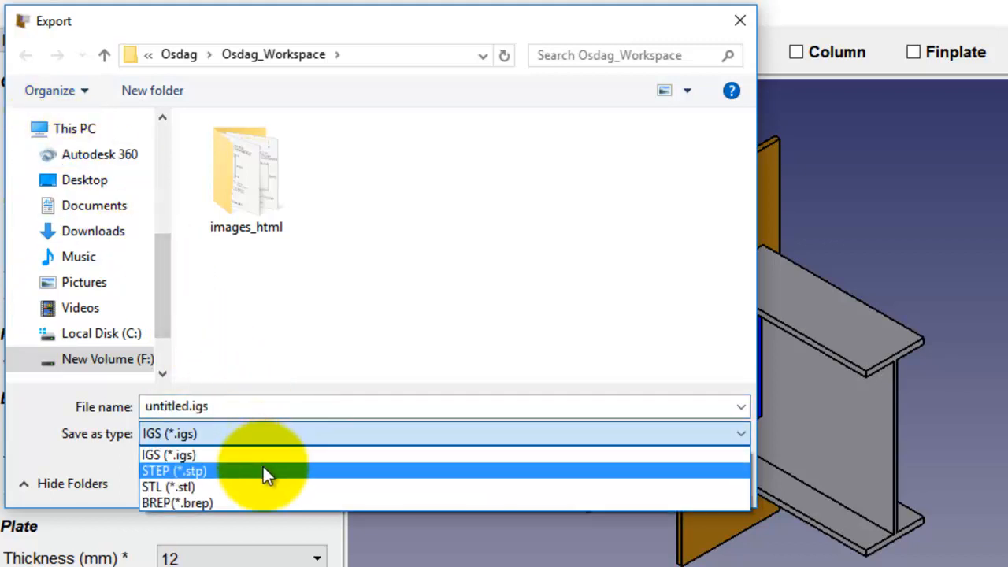
{"action": "mouse_move", "coordinate": [265, 486]}
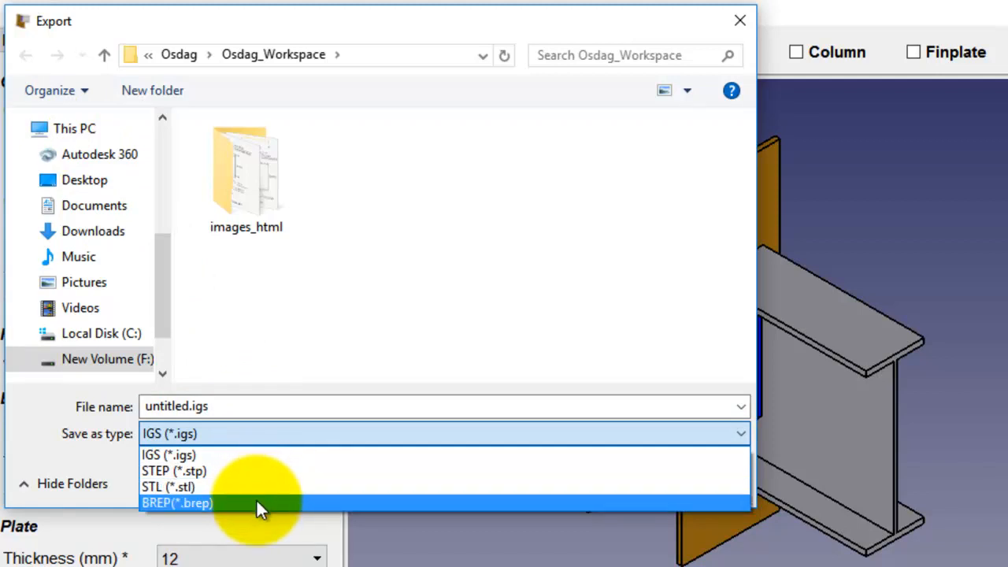
{"action": "mouse_move", "coordinate": [244, 456]}
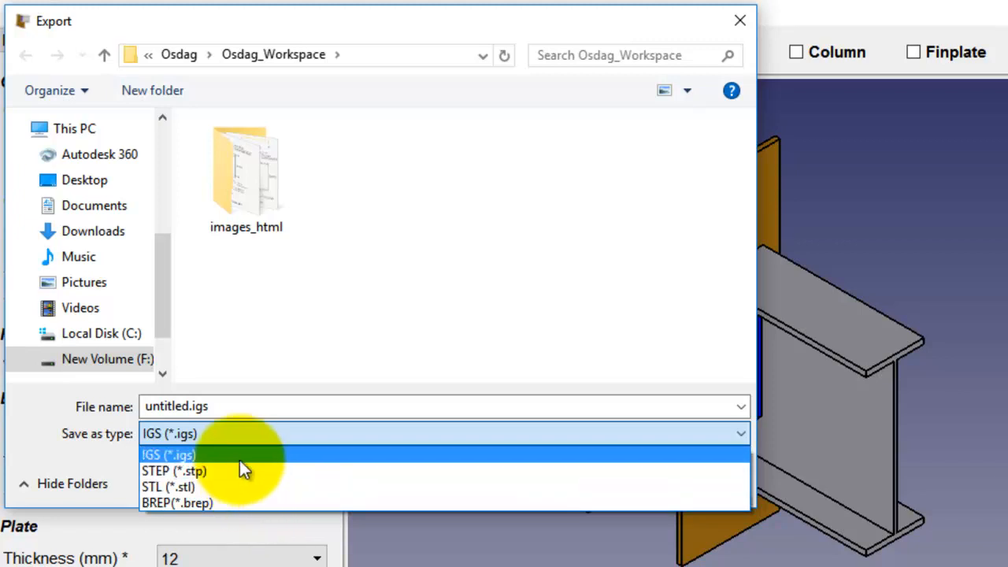
{"action": "left_click", "coordinate": [169, 454]}
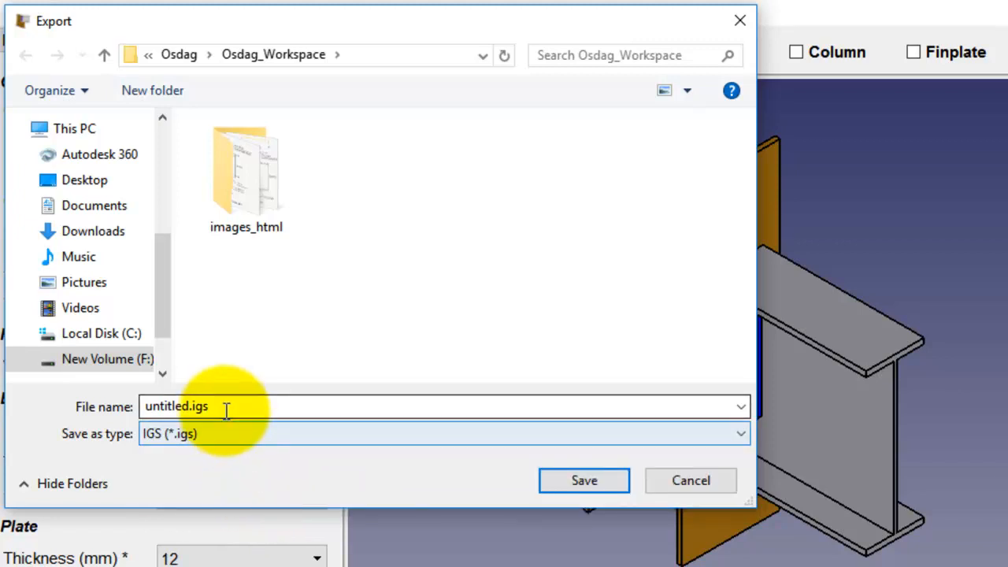
{"action": "type", "text": "CAD"}
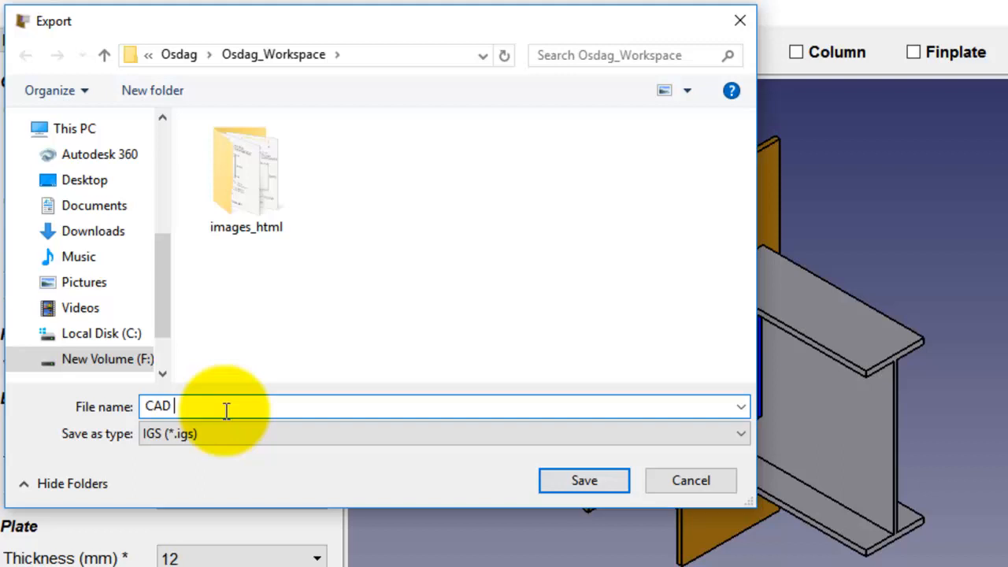
{"action": "type", "text": "Model"}
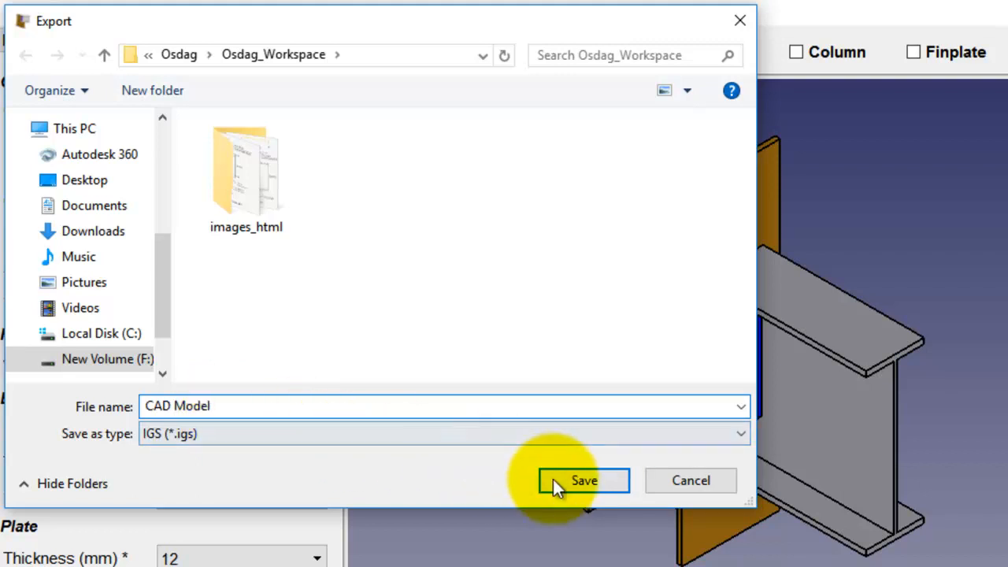
{"action": "left_click", "coordinate": [583, 481]}
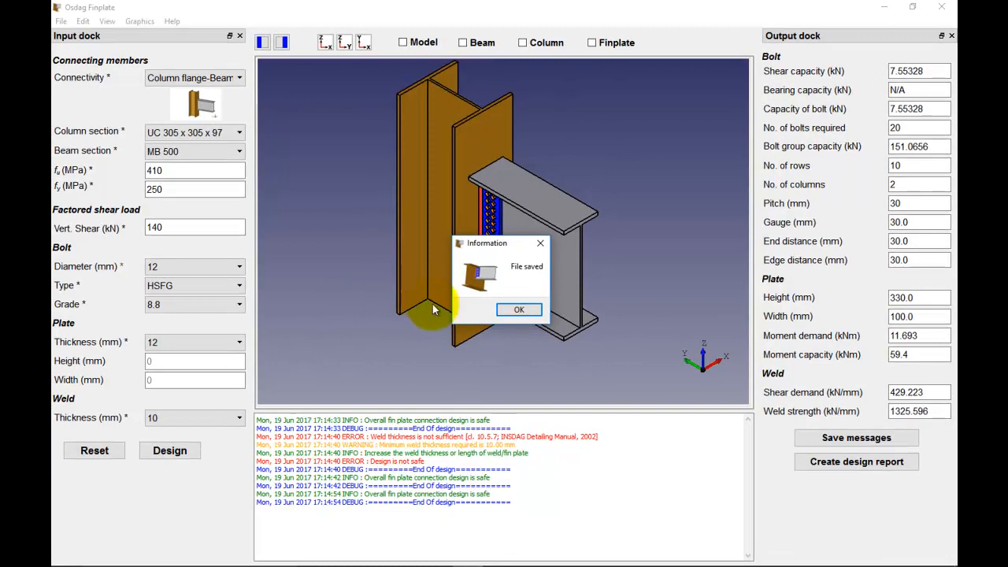
{"action": "left_click", "coordinate": [520, 308]}
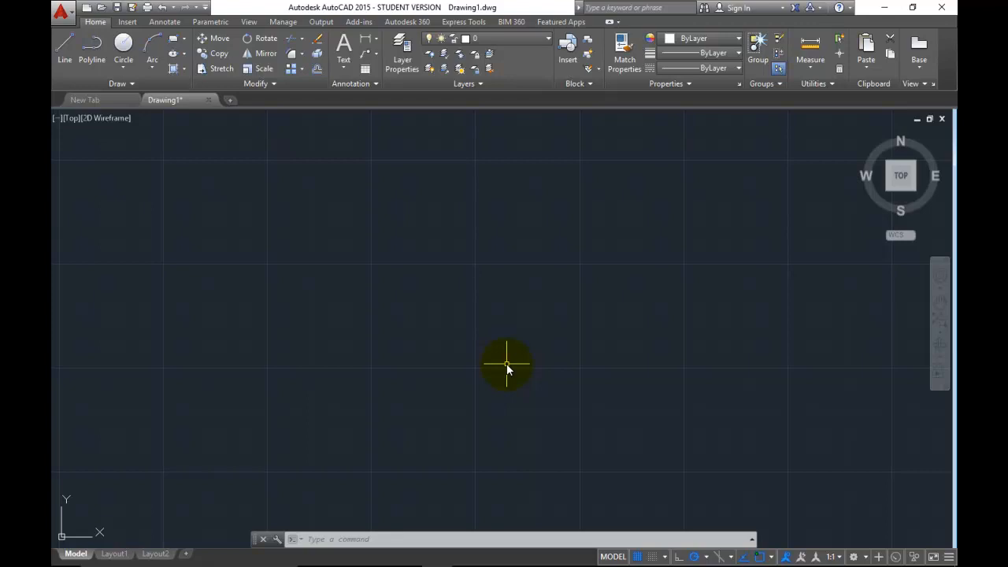
{"action": "mouse_move", "coordinate": [508, 365]}
{"action": "type", "text": "UNITS"}
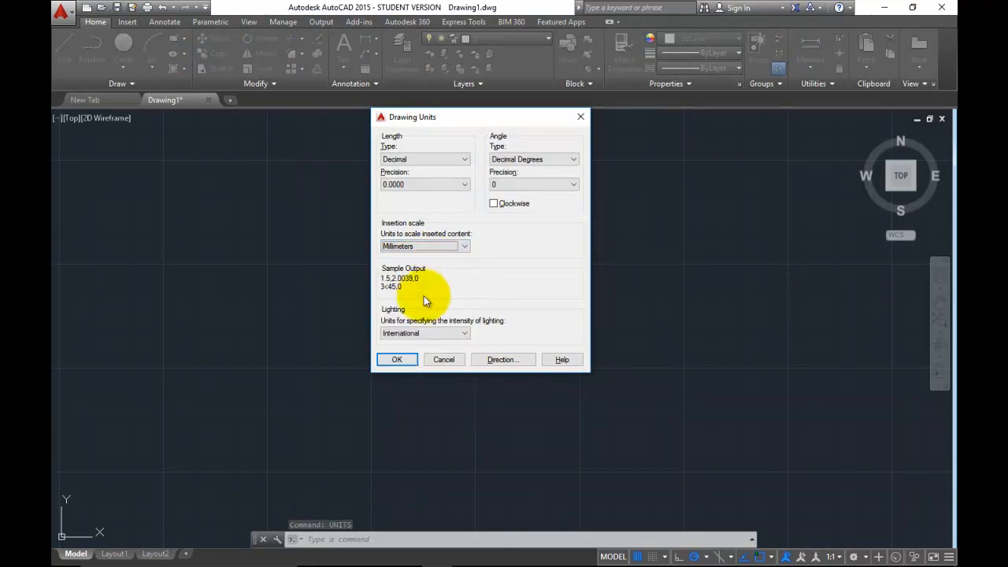
- Confirm millimetre units and show the drawing in NE Isometric view with Hidden visual style
{"action": "left_click", "coordinate": [397, 359]}
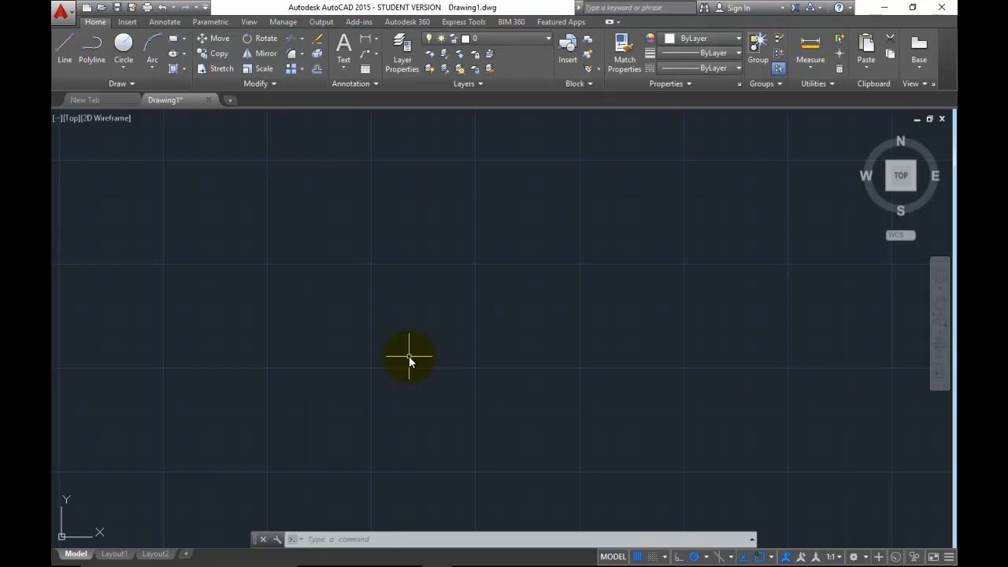
{"action": "mouse_move", "coordinate": [73, 126]}
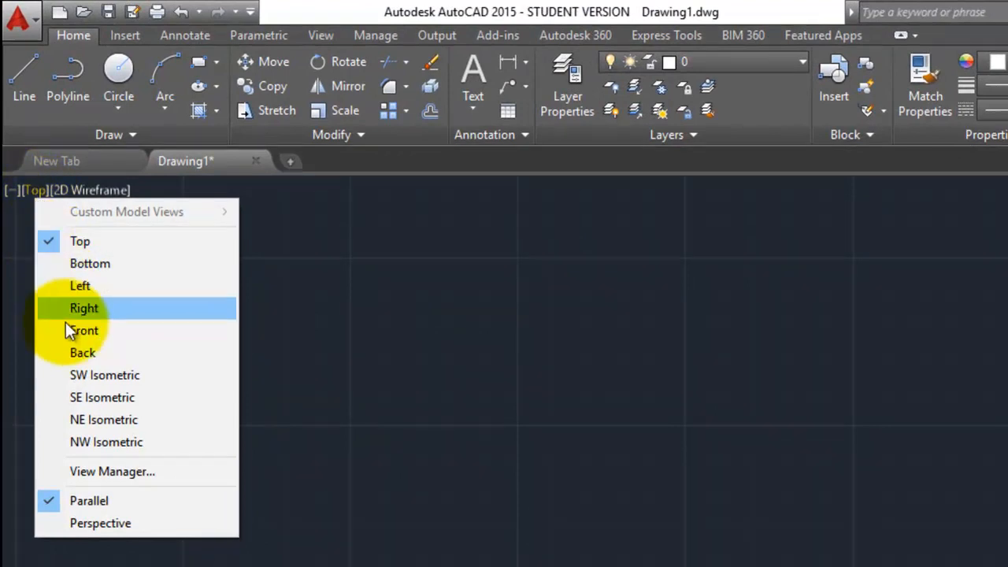
{"action": "left_click", "coordinate": [104, 419]}
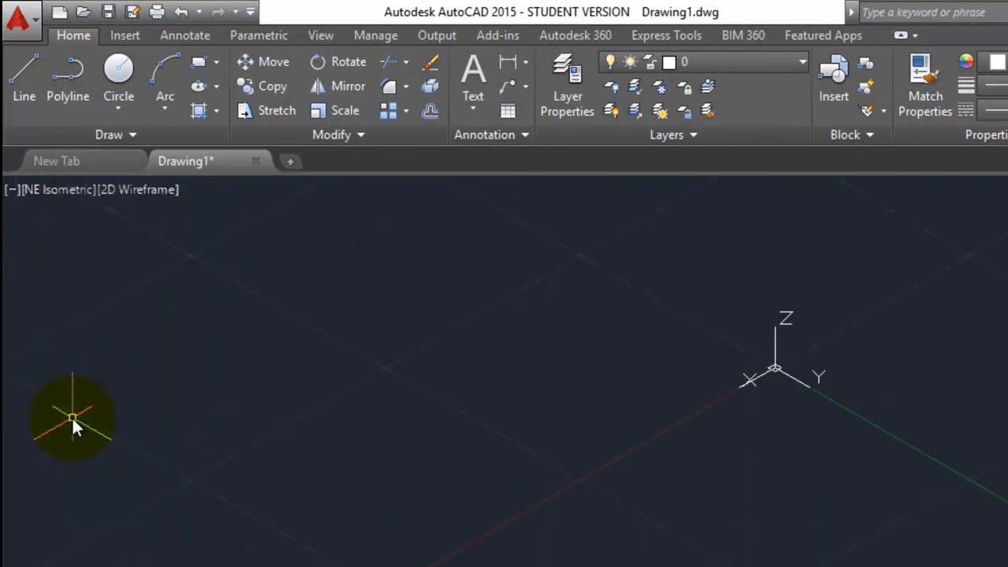
{"action": "mouse_move", "coordinate": [145, 197]}
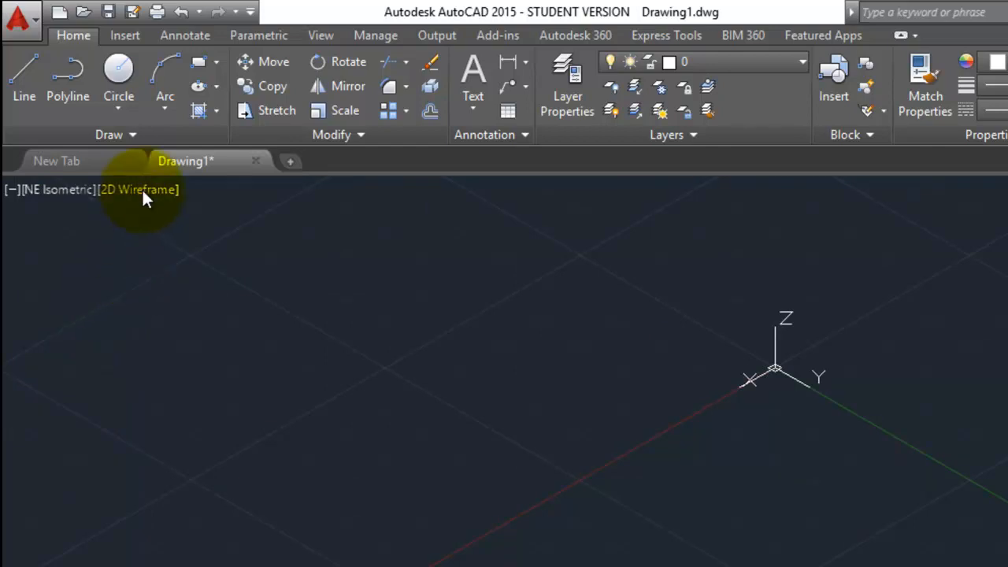
{"action": "left_click", "coordinate": [138, 189]}
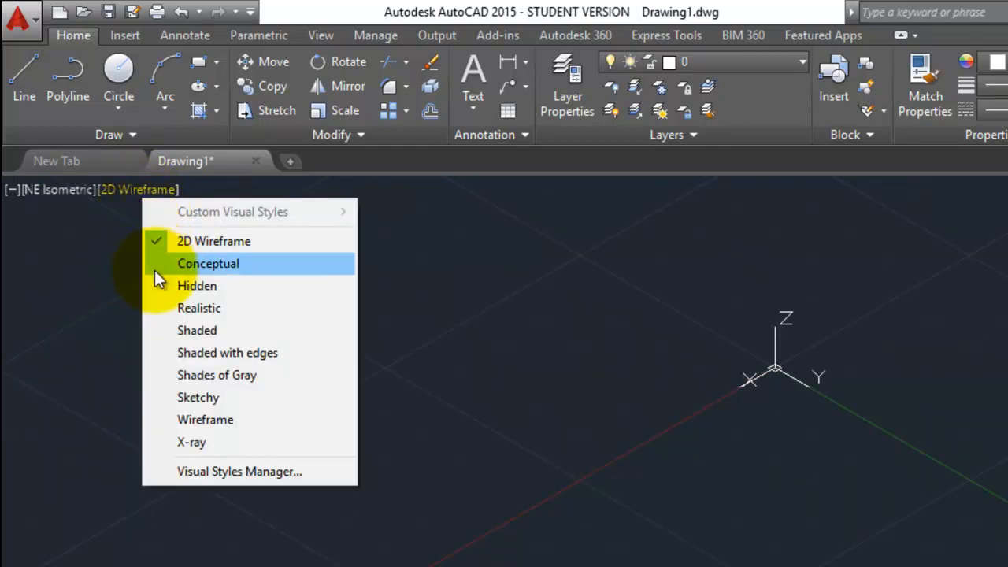
{"action": "left_click", "coordinate": [196, 285]}
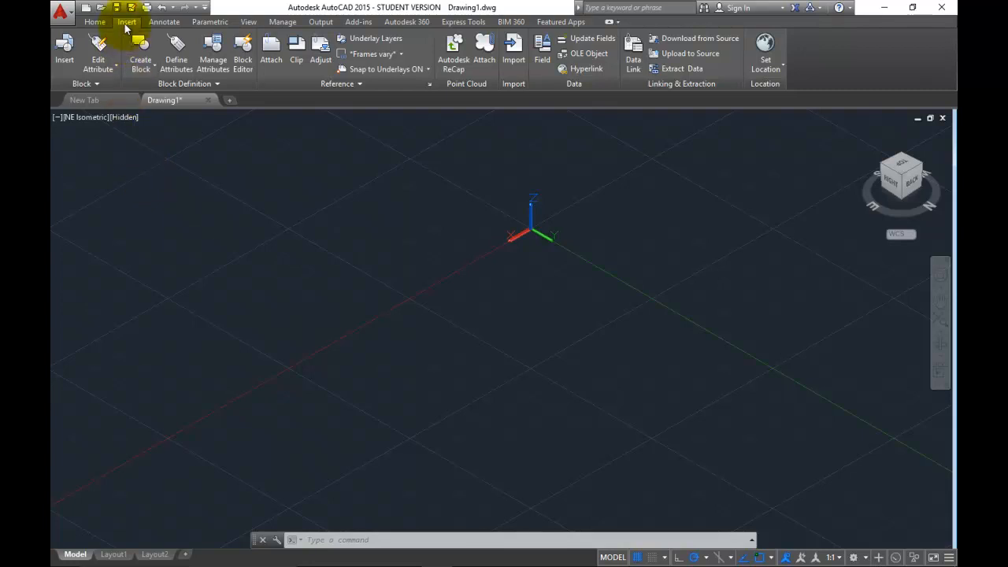
{"action": "mouse_move", "coordinate": [513, 60]}
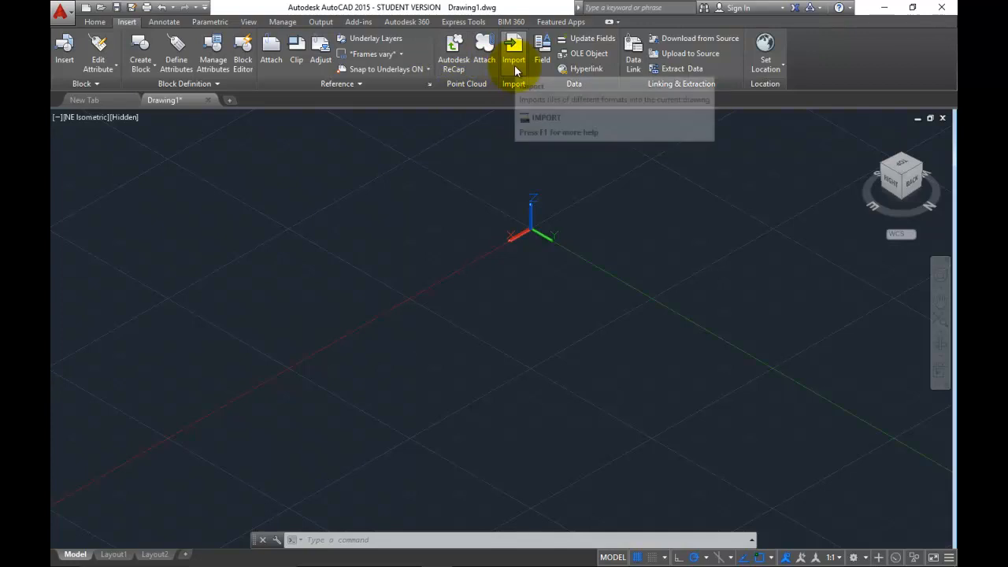
- Import CAD Model.igs from the Osdag_Workspace folder into the drawing
{"action": "left_click", "coordinate": [514, 49]}
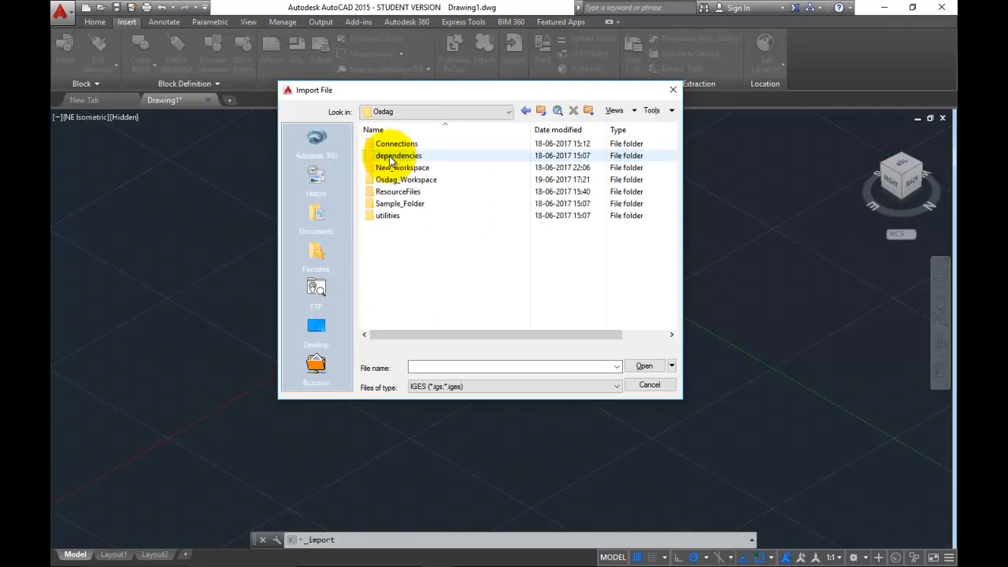
{"action": "double_click", "coordinate": [407, 180]}
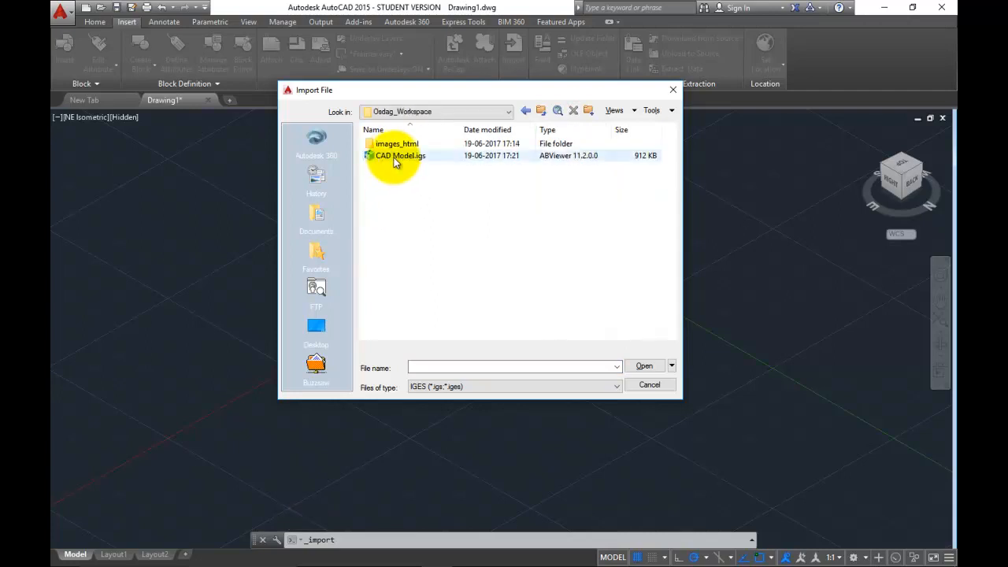
{"action": "left_click", "coordinate": [400, 156]}
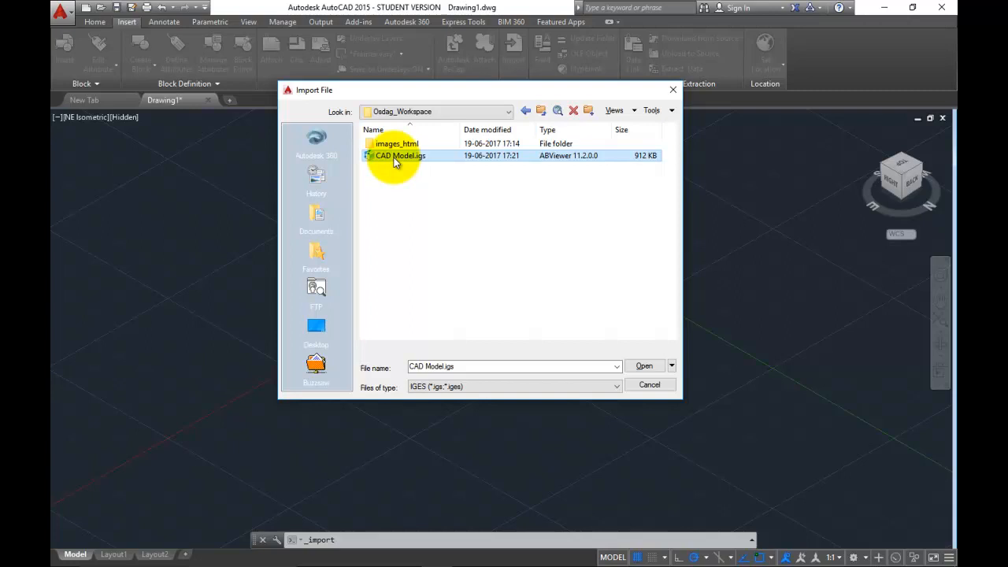
{"action": "left_click", "coordinate": [643, 366]}
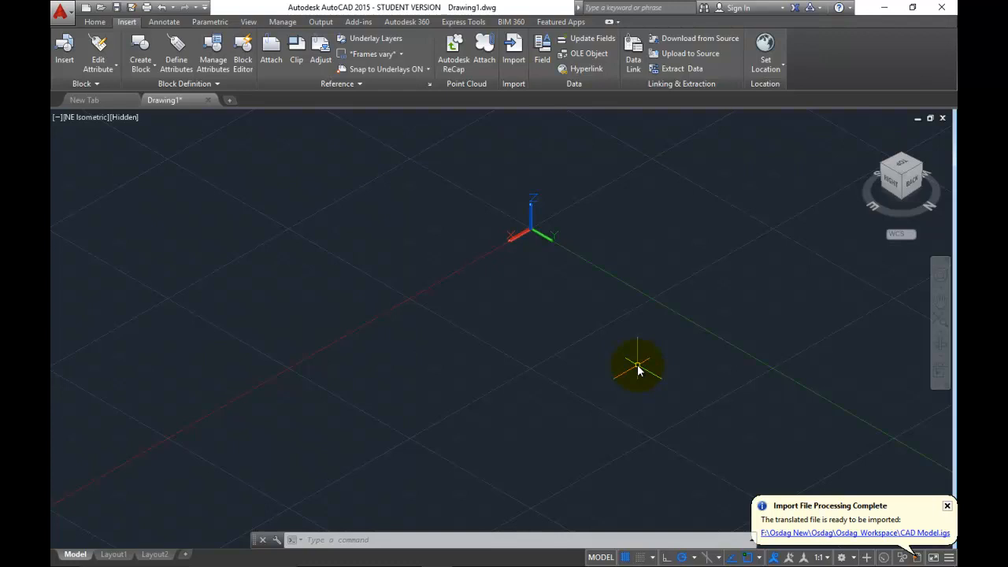
{"action": "mouse_move", "coordinate": [618, 334]}
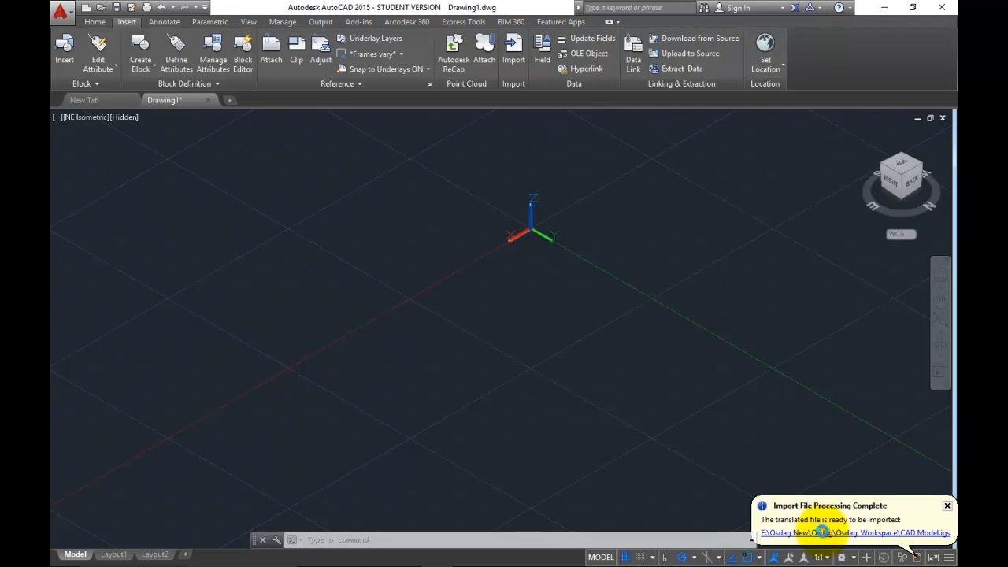
- Insert the translated connection model from the import-complete notification
{"action": "left_click", "coordinate": [857, 532]}
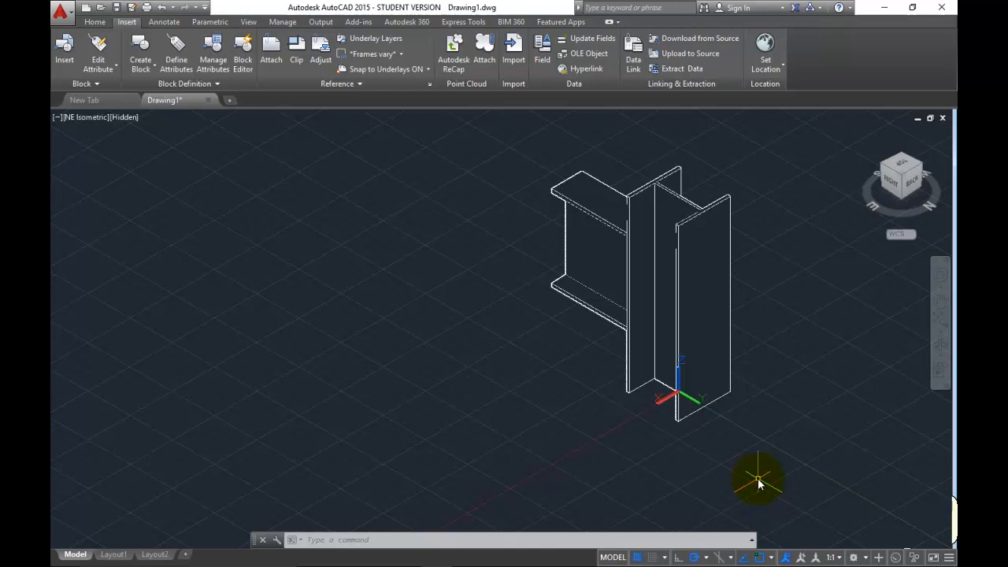
{"action": "mouse_move", "coordinate": [113, 151]}
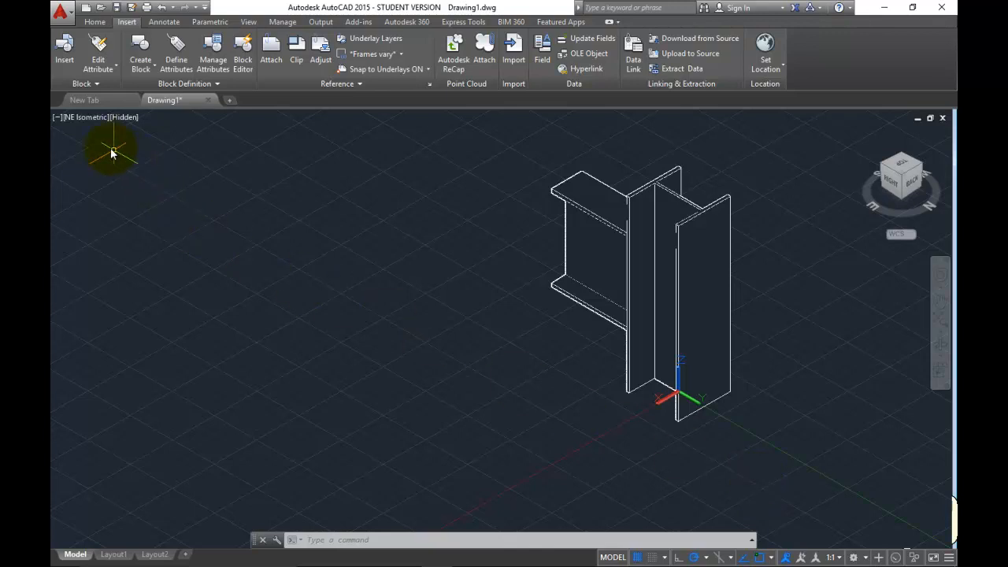
- Switch the viewport to Front view and then to Left side view
{"action": "left_click", "coordinate": [81, 116]}
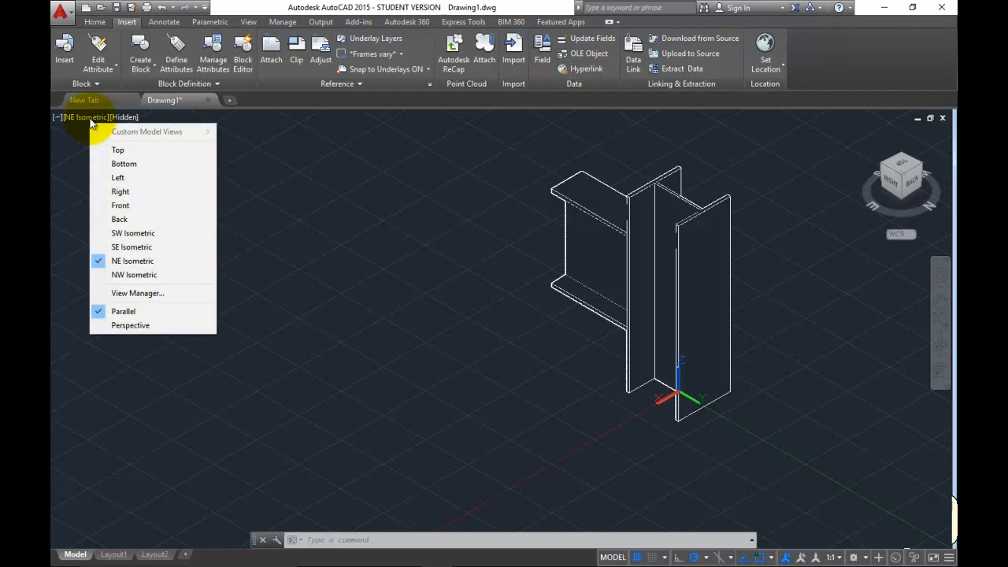
{"action": "mouse_move", "coordinate": [119, 205]}
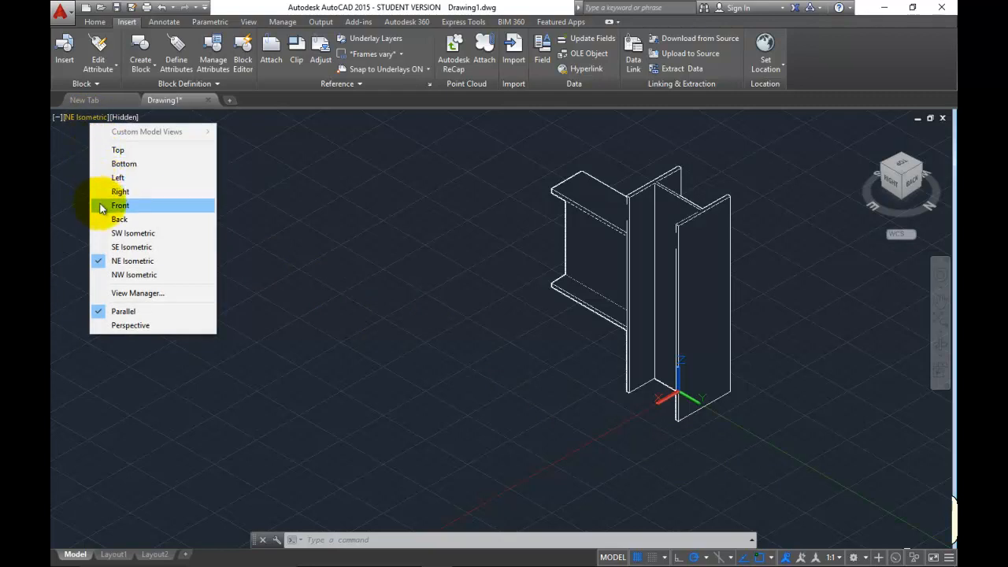
{"action": "left_click", "coordinate": [119, 204]}
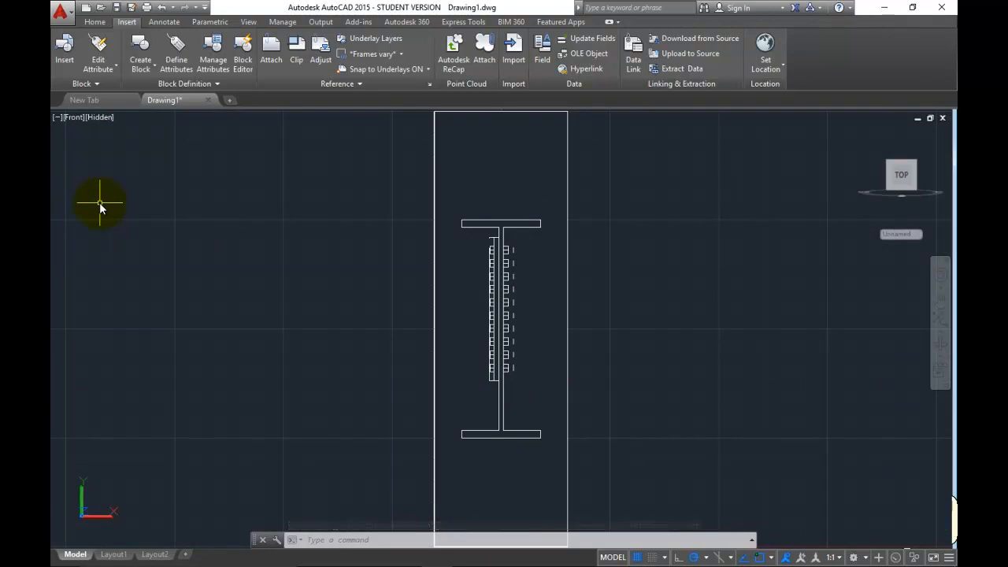
{"action": "left_click", "coordinate": [76, 117]}
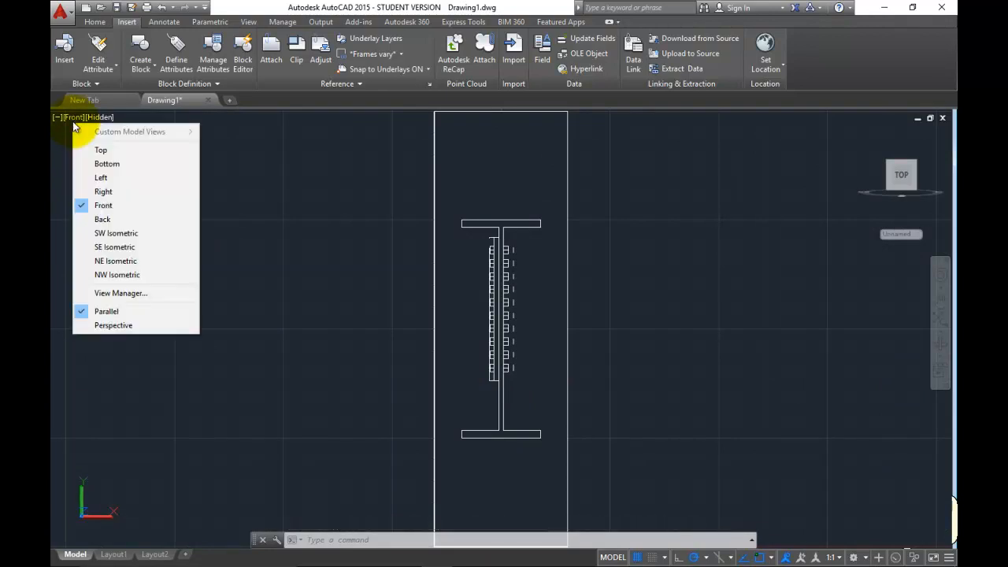
{"action": "mouse_move", "coordinate": [107, 164]}
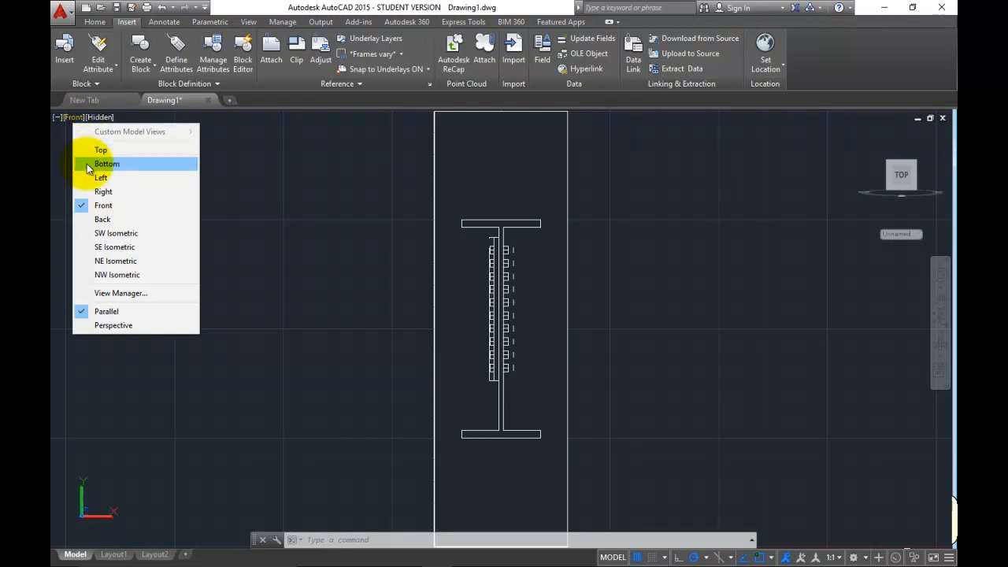
{"action": "left_click", "coordinate": [101, 176]}
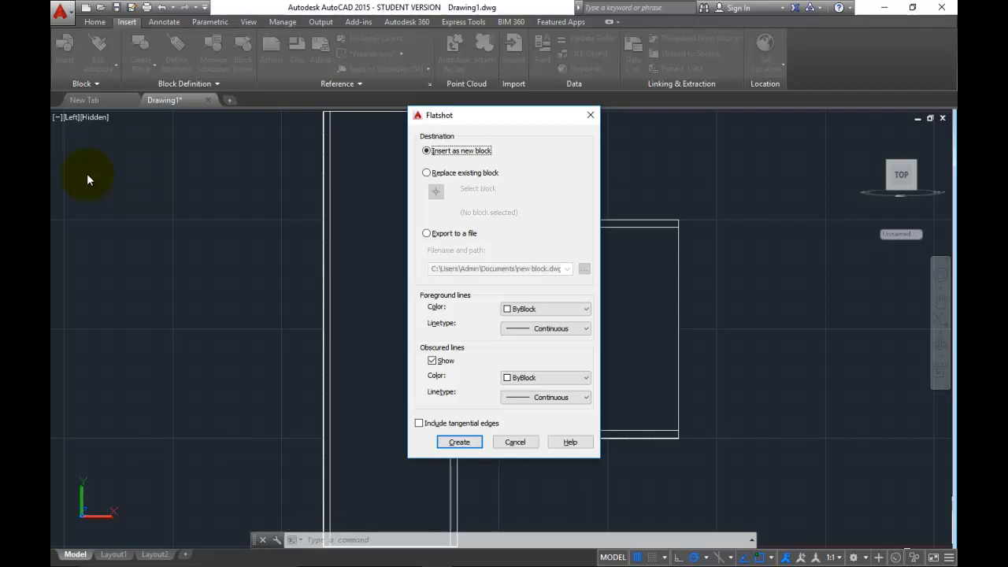
{"action": "mouse_move", "coordinate": [451, 155]}
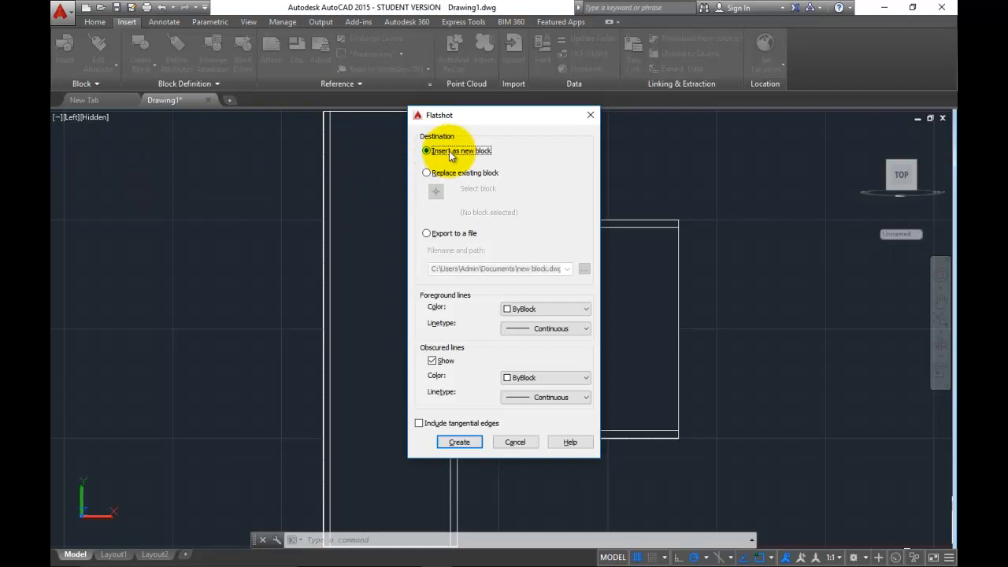
{"action": "mouse_move", "coordinate": [460, 151]}
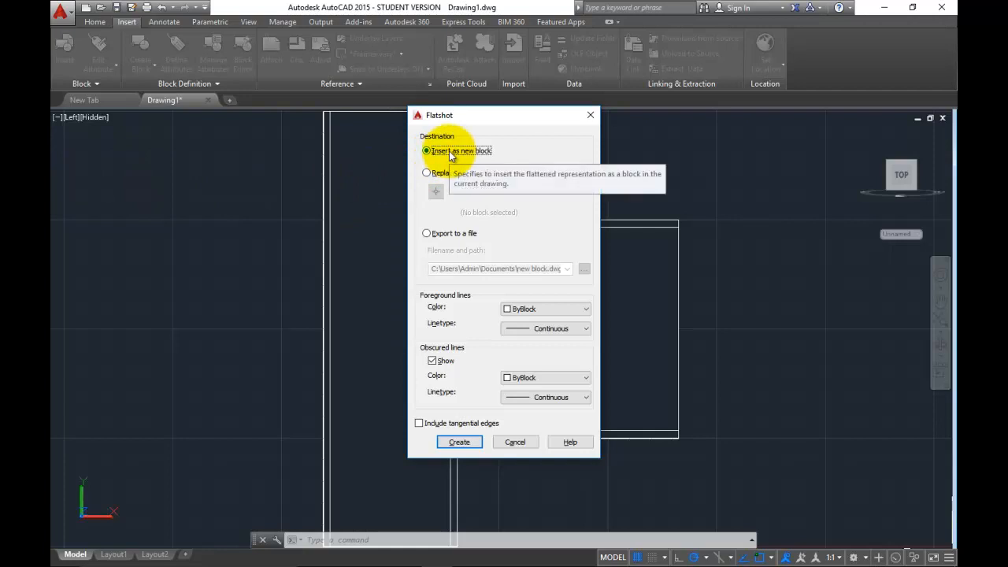
- Create a Flatshot block and place the flattened side view right of the 3D model
{"action": "left_click", "coordinate": [458, 441]}
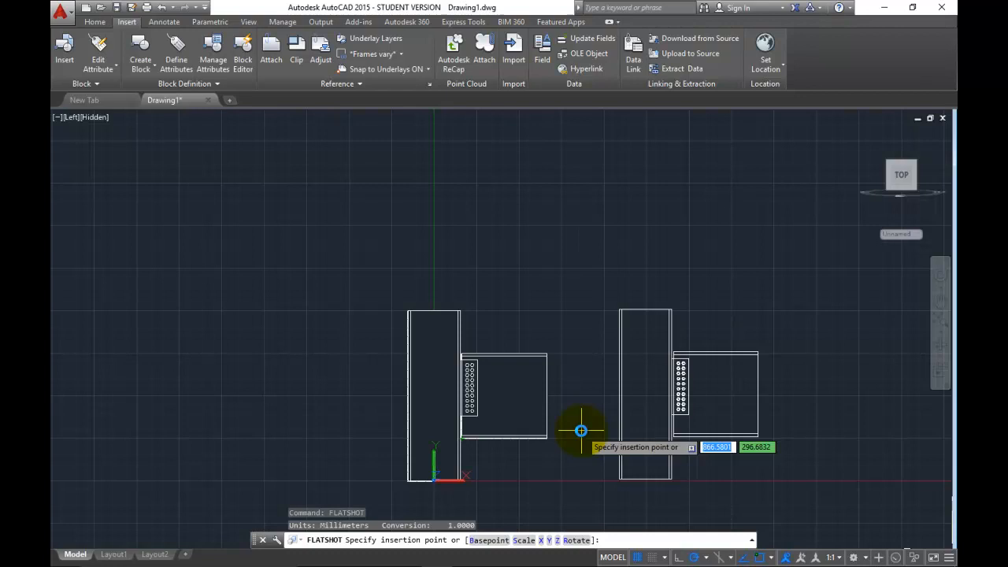
{"action": "left_click", "coordinate": [579, 432]}
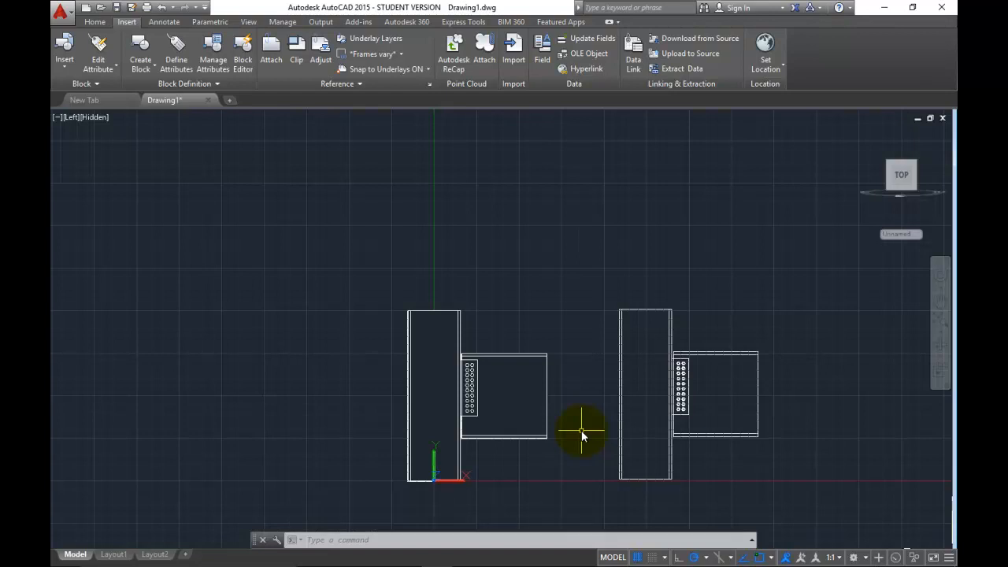
{"action": "mouse_move", "coordinate": [812, 511]}
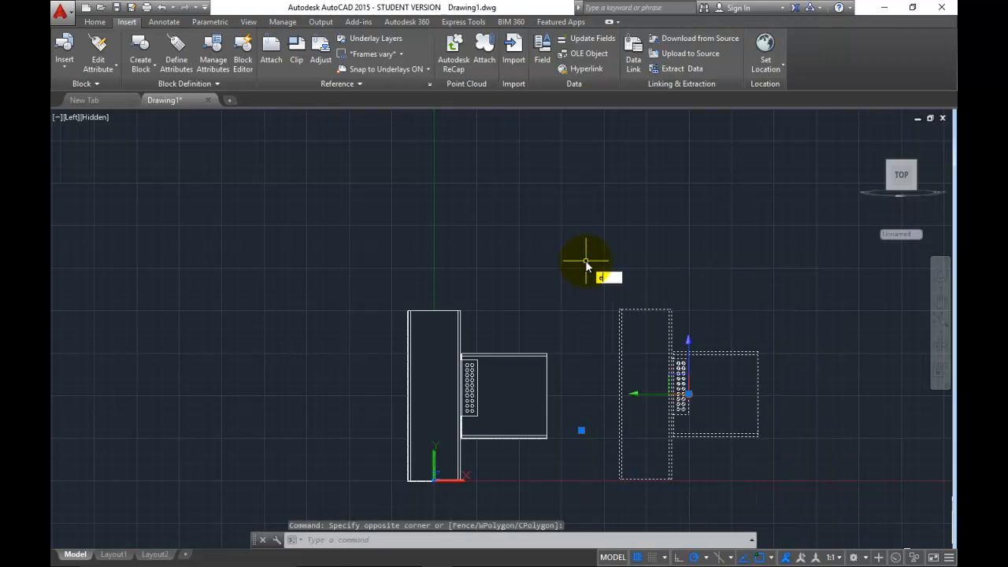
- Explode the flattened block into separate lines and start a linear dimension with DL
{"action": "type", "text": "EXPLODE"}
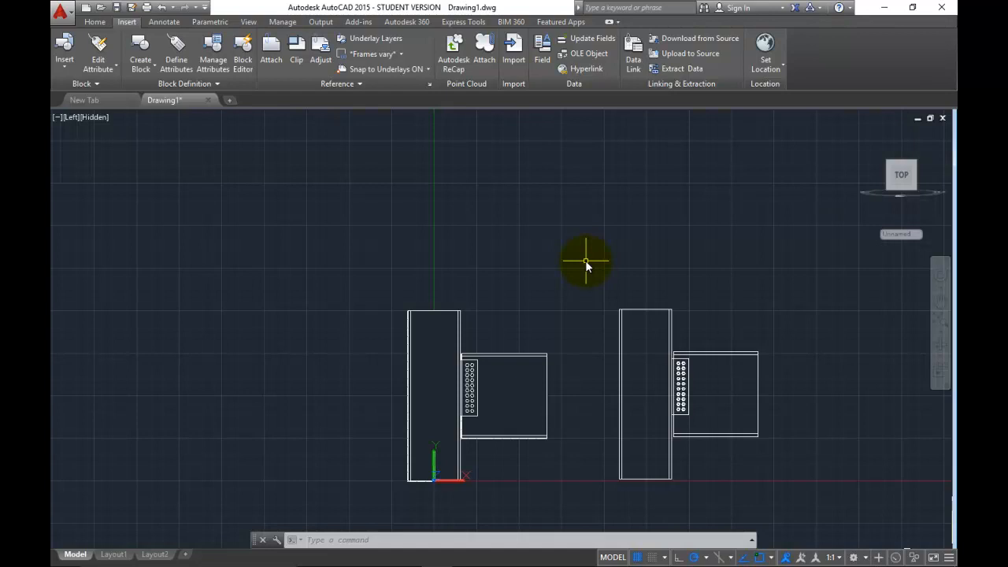
{"action": "type", "text": "DL"}
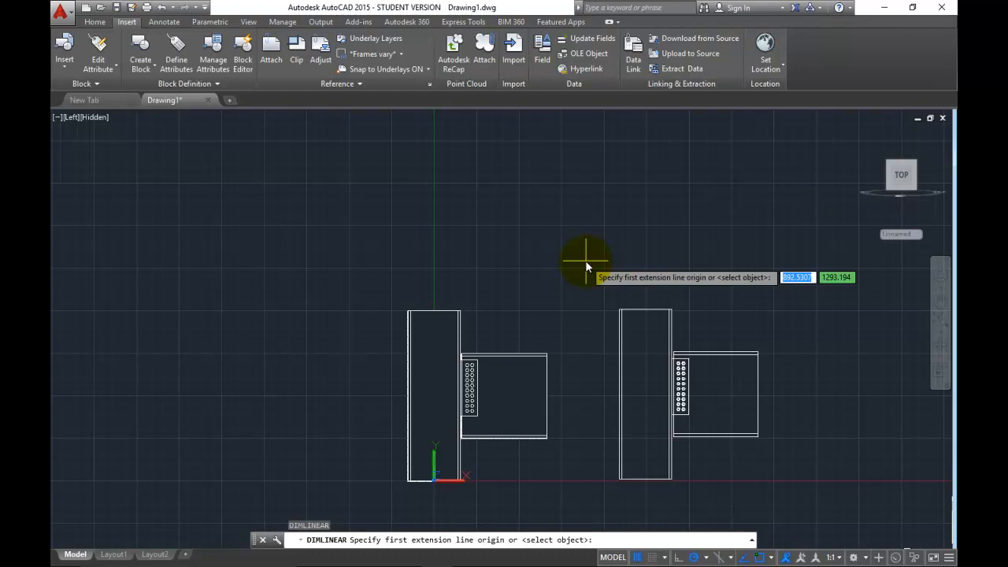
{"action": "mouse_move", "coordinate": [759, 355]}
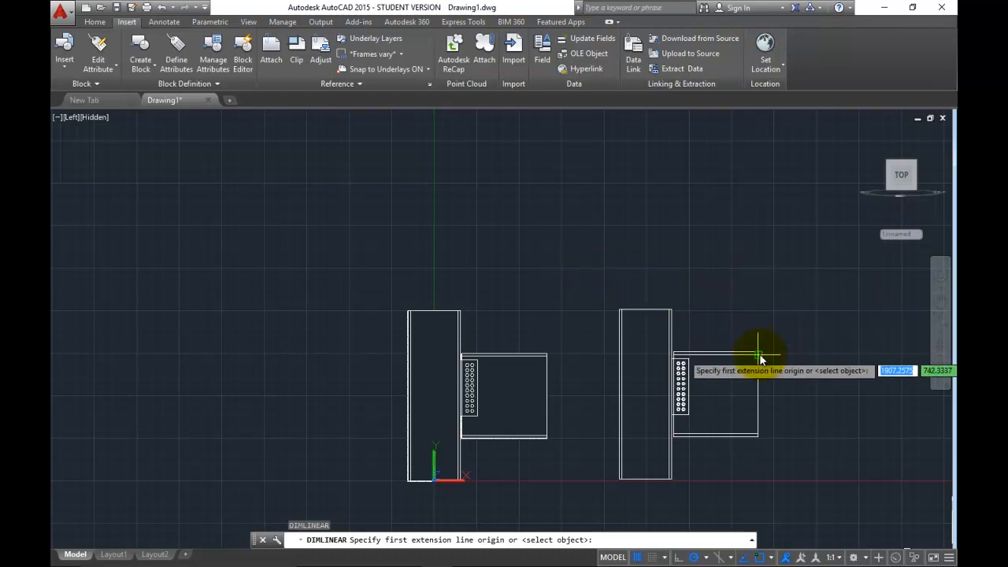
- Dimension the beam end height between its top and bottom right corners, placed to the right
{"action": "left_click", "coordinate": [758, 350]}
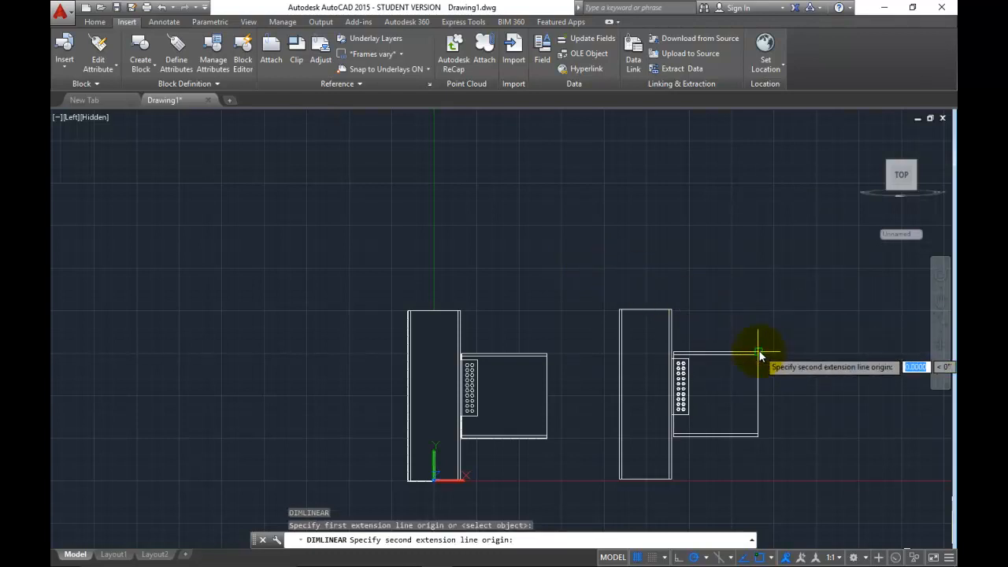
{"action": "mouse_move", "coordinate": [759, 438]}
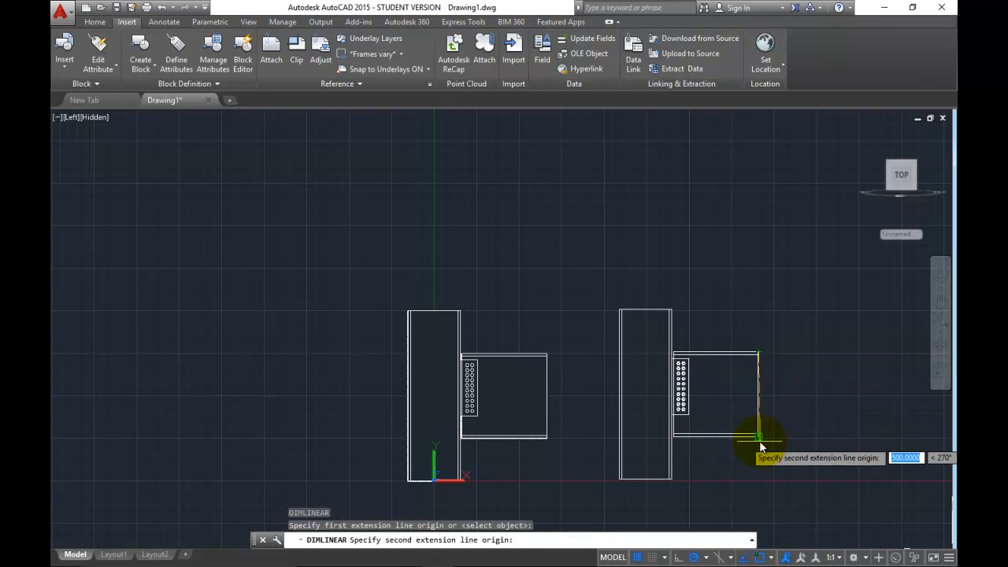
{"action": "left_click", "coordinate": [756, 438]}
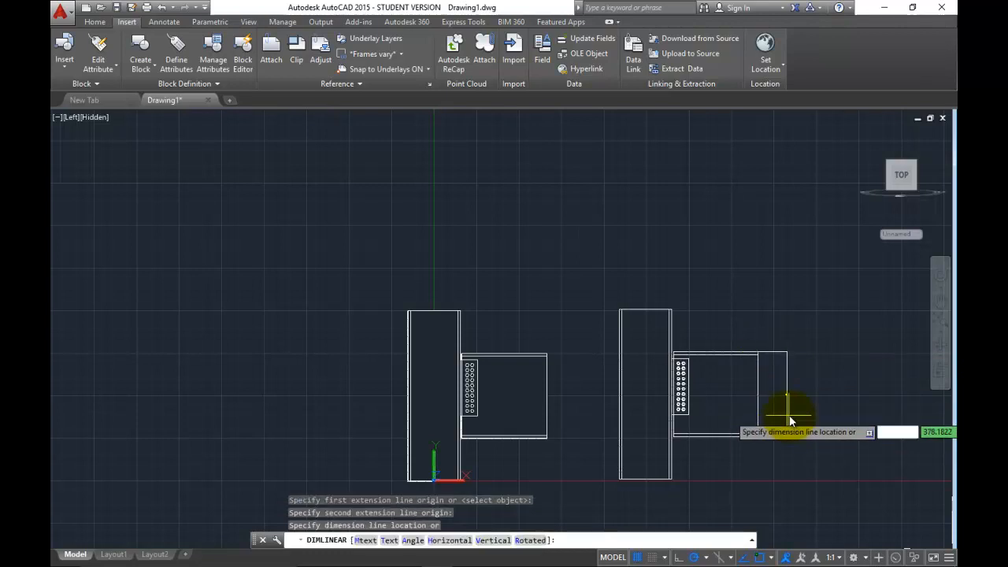
{"action": "left_click", "coordinate": [788, 413]}
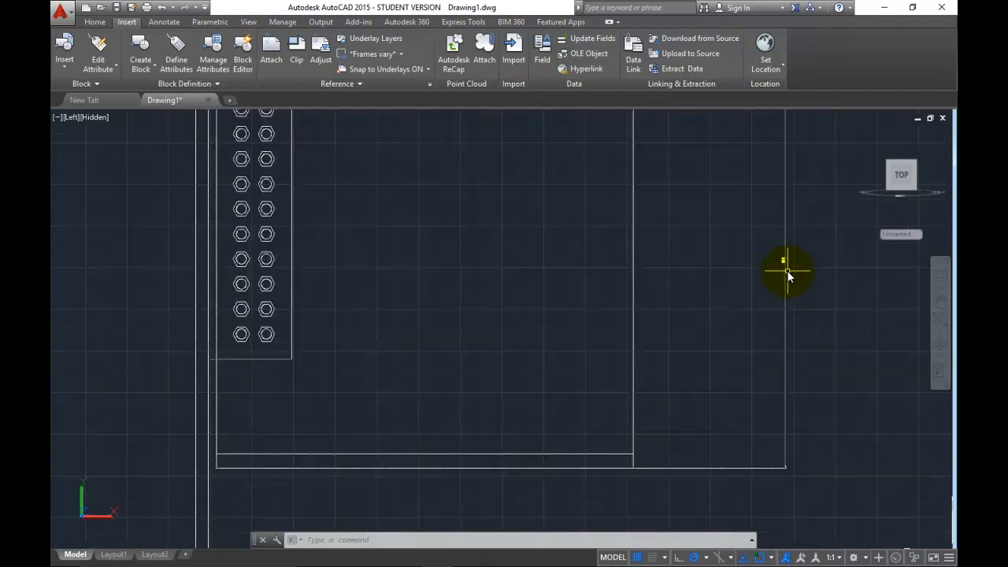
- Give the beam-end vertical line the ACAD_ISO03W100 dashed linetype
{"action": "left_click", "coordinate": [95, 22]}
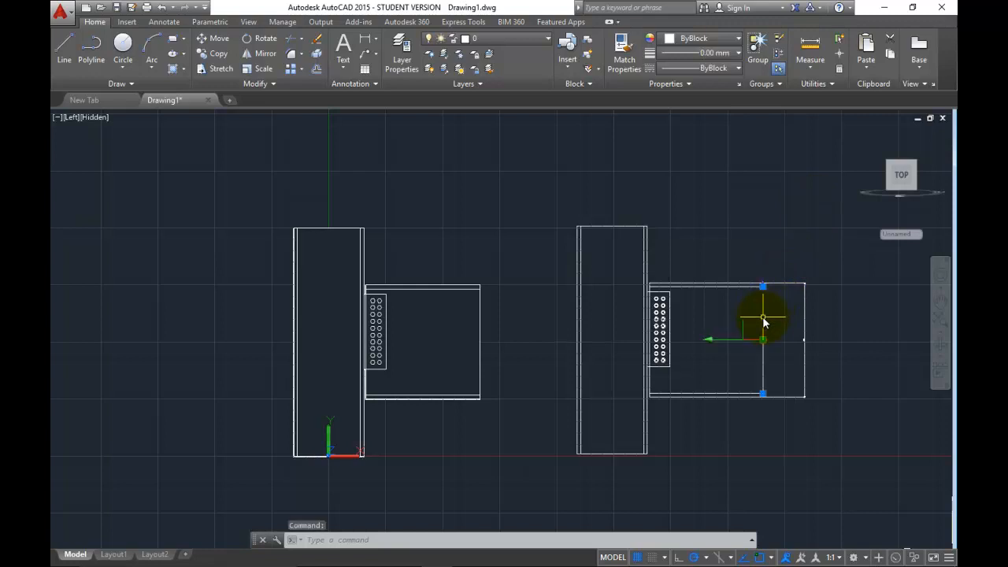
{"action": "mouse_move", "coordinate": [717, 224]}
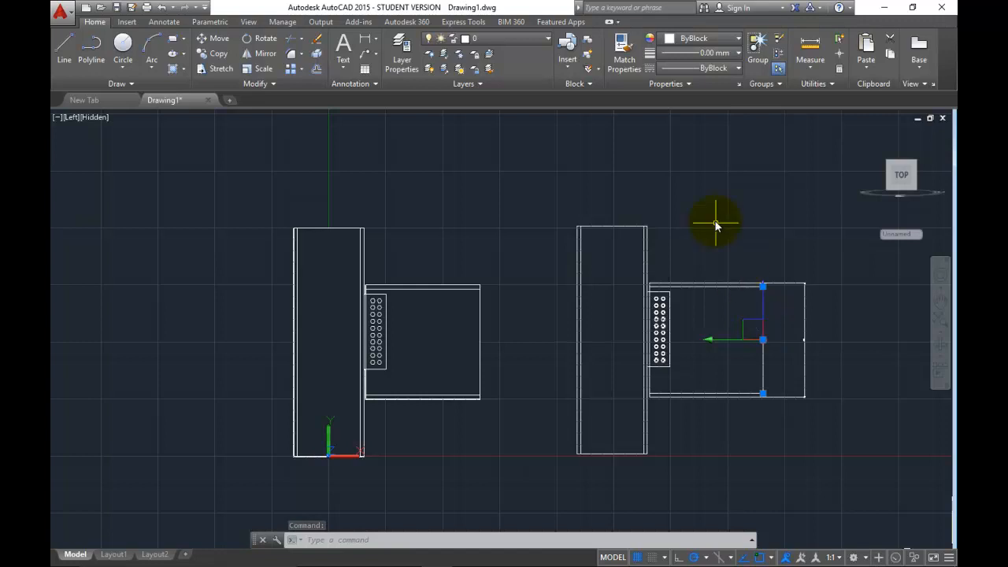
{"action": "left_click", "coordinate": [712, 68]}
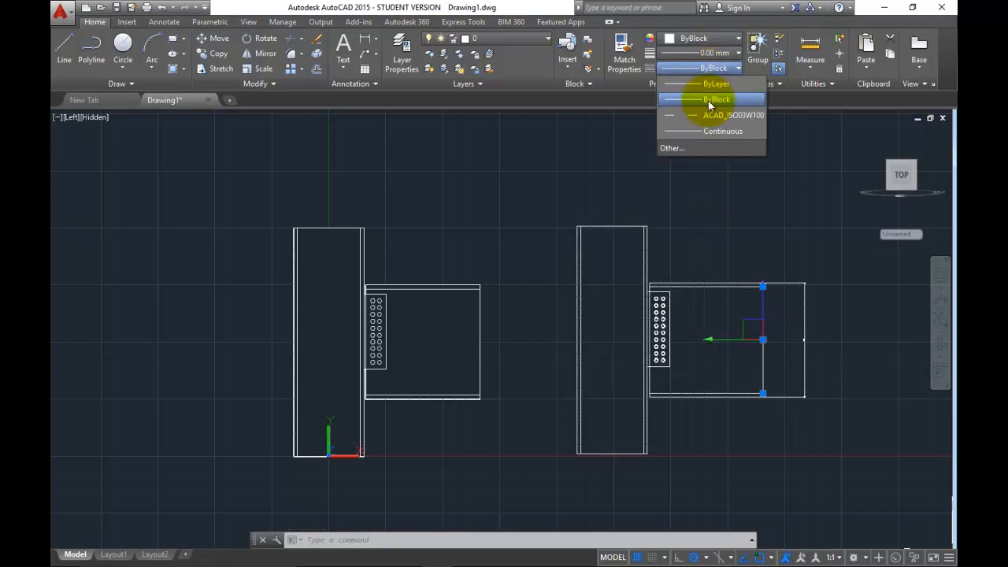
{"action": "left_click", "coordinate": [715, 83]}
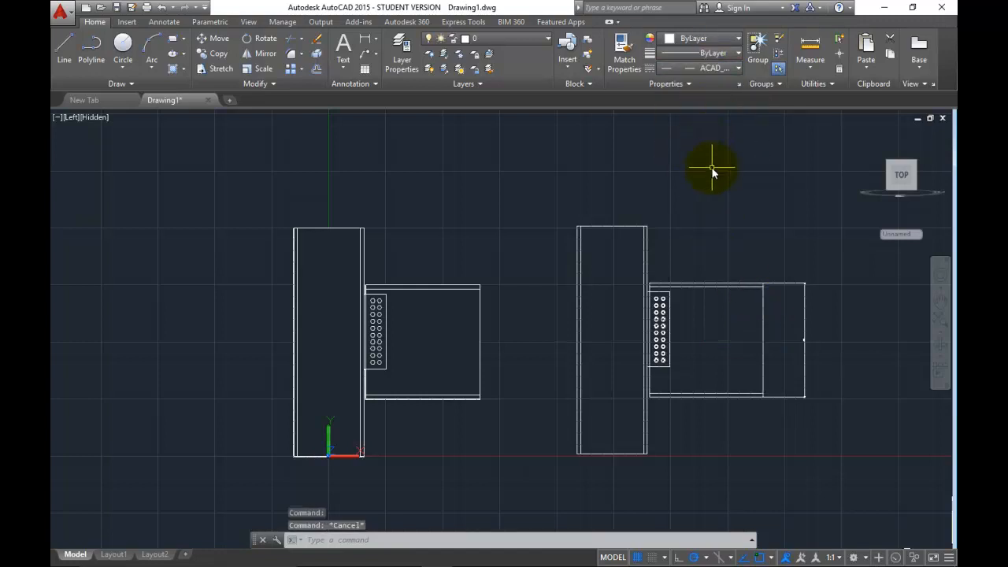